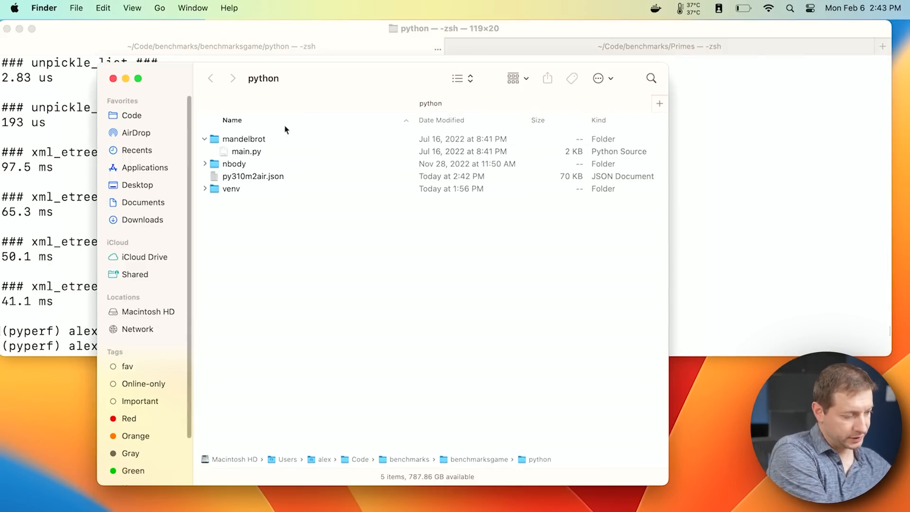
# Step: Paste py310m2air.json into the local python benchmarks folder, then return to Terminal
pyautogui.rightClick(253, 176)
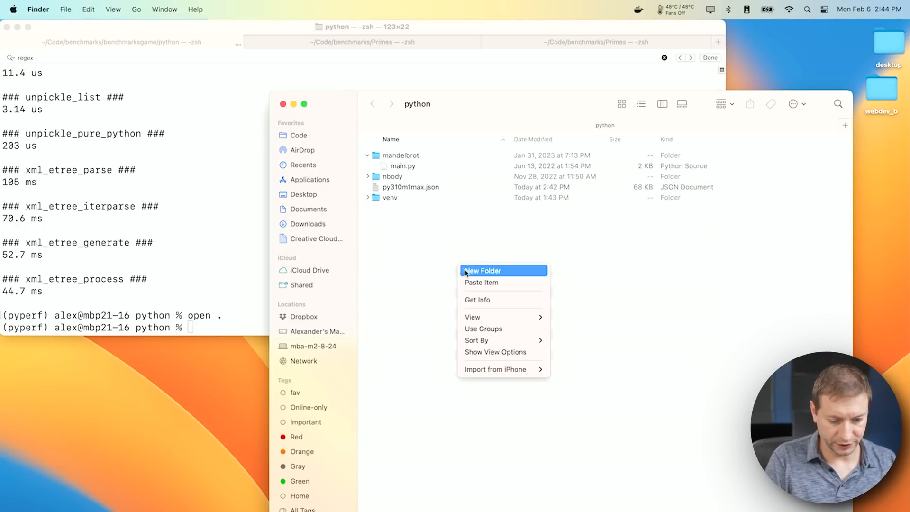
pyautogui.click(481, 282)
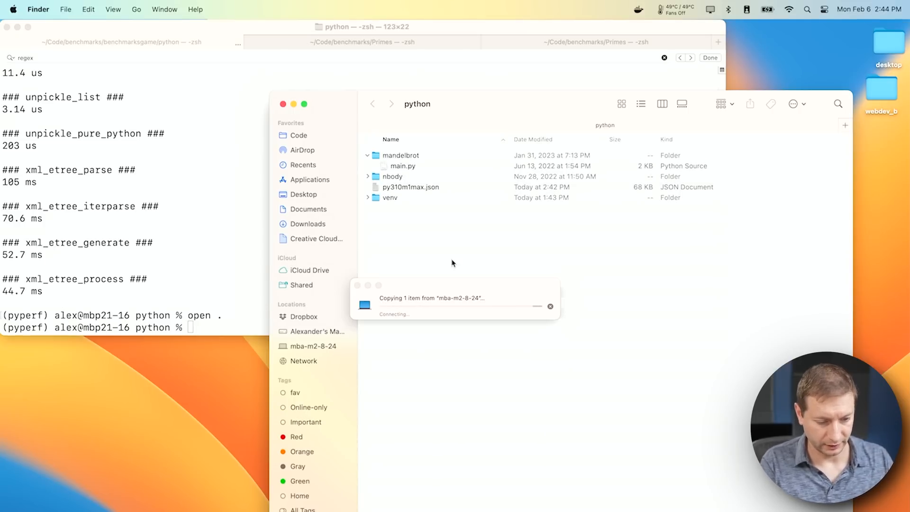
pyautogui.click(410, 186)
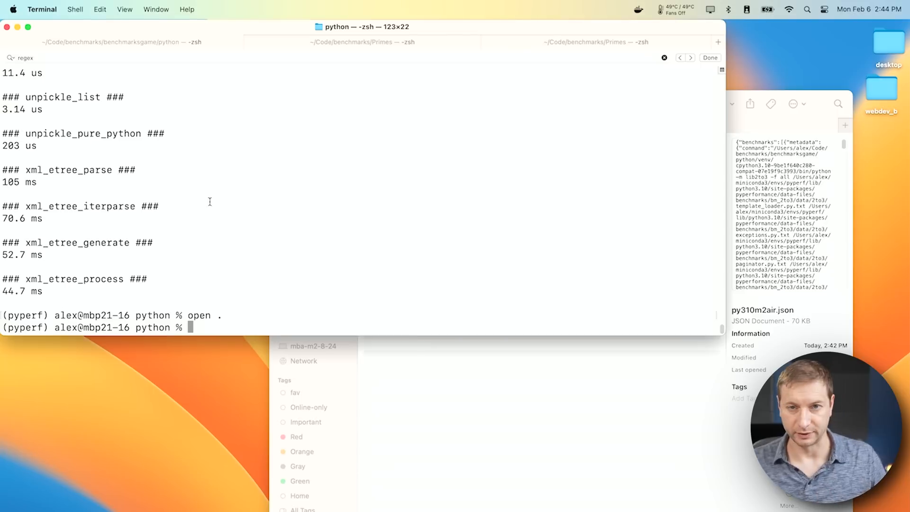
# Step: Run pyperf compare_to on py310m1max.json vs py310m2air.json as a table; highlight xml_etree_process
pyautogui.write('python3 -m pyperf compare_to py310m1max.json py310m2air.json --table')
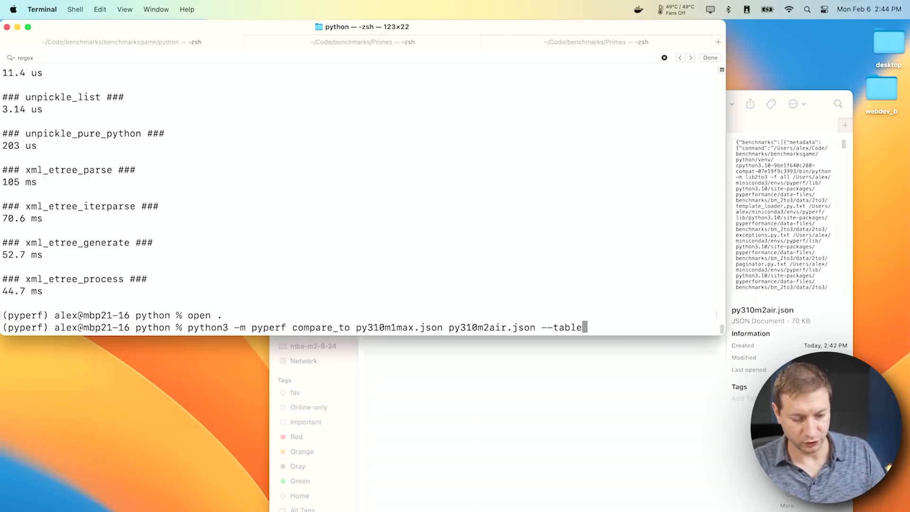
pyautogui.press('Return')
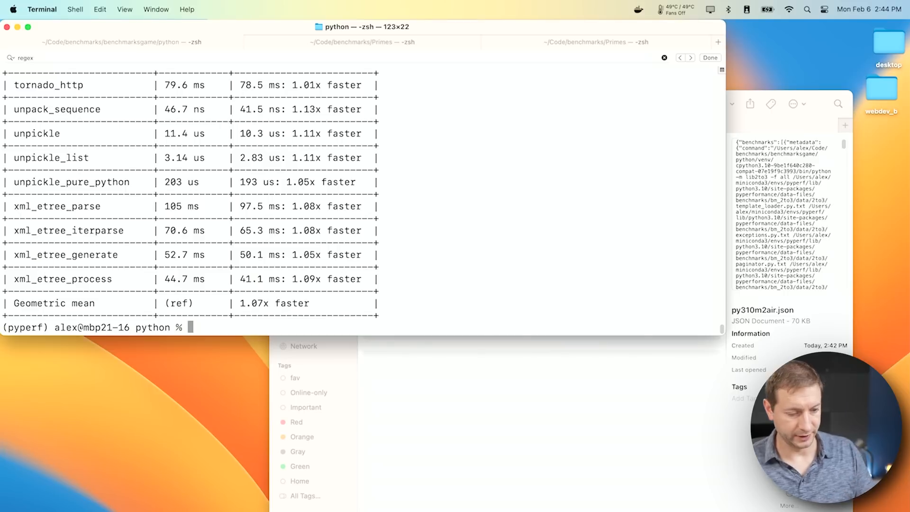
pyautogui.moveTo(153, 269)
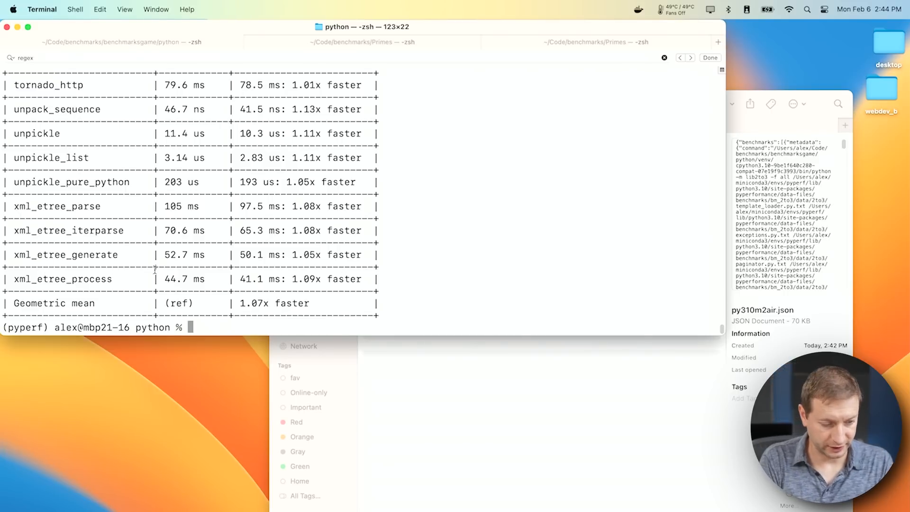
pyautogui.doubleClick(343, 278)
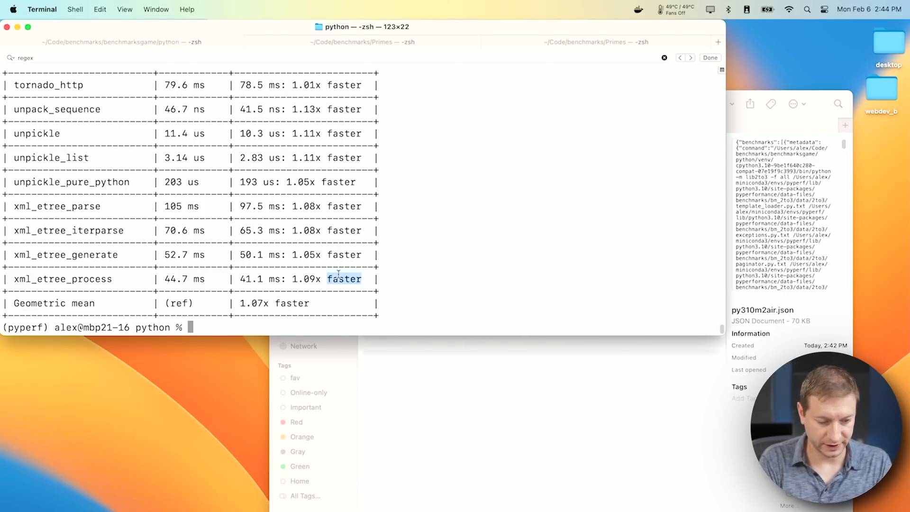
pyautogui.scroll(3)
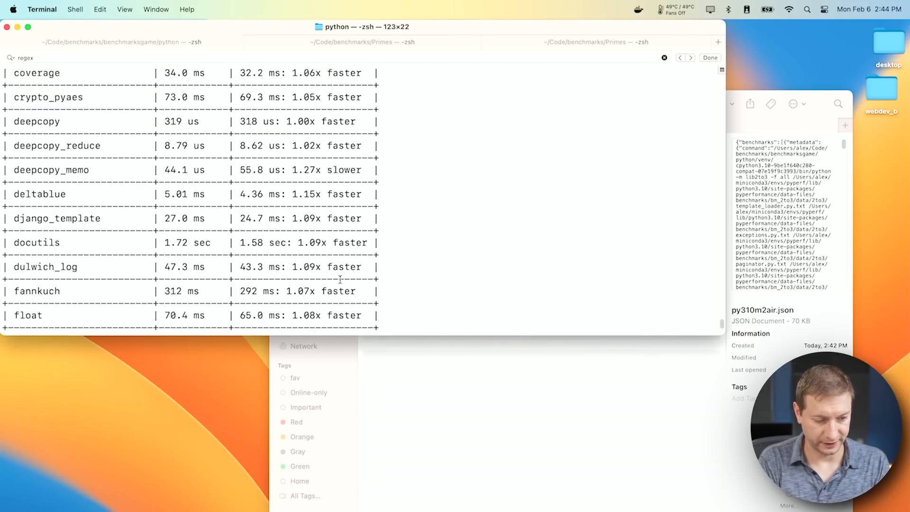
pyautogui.scroll(3)
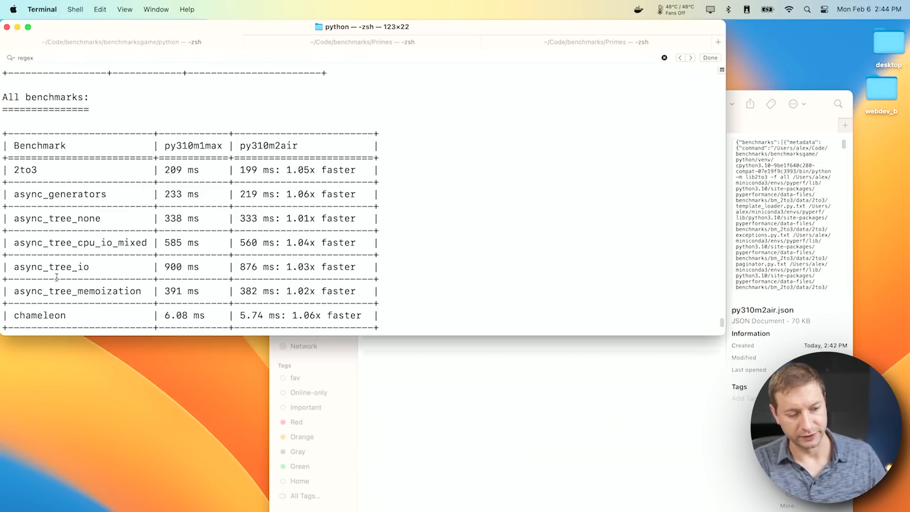
pyautogui.doubleClick(192, 146)
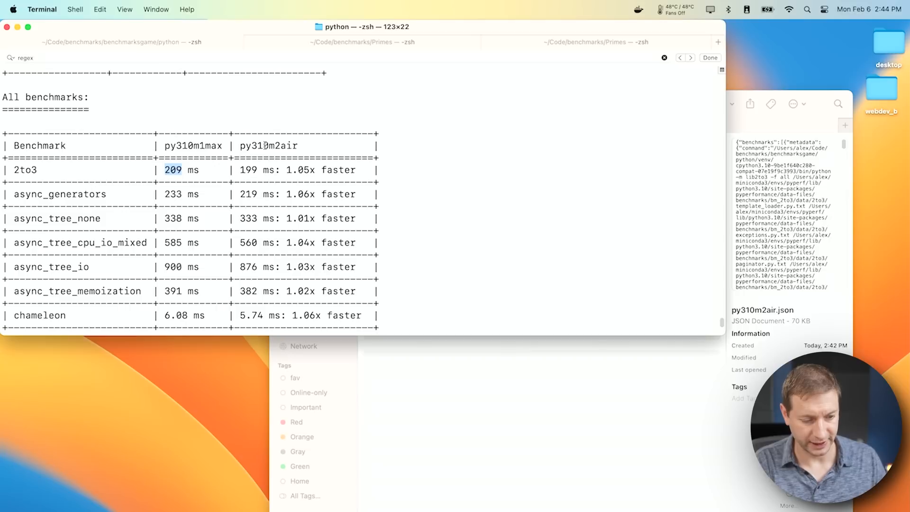
pyautogui.click(690, 58)
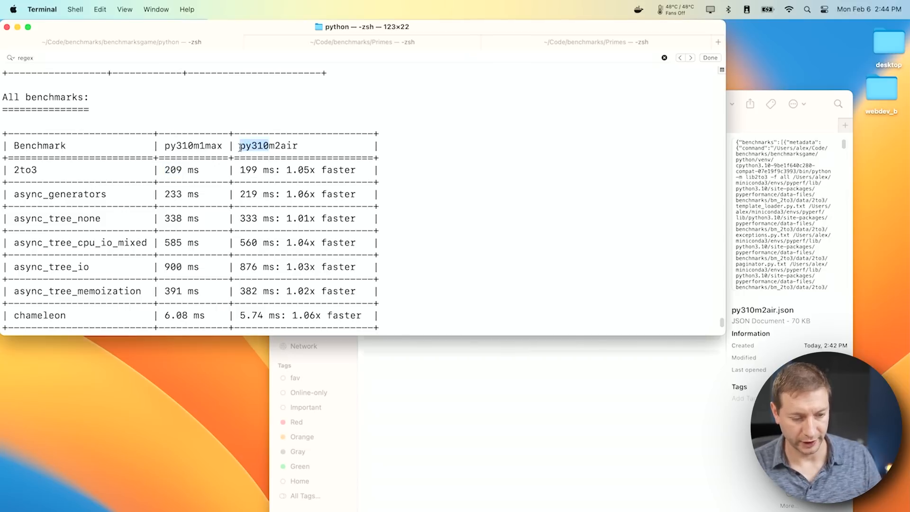
pyautogui.click(250, 170)
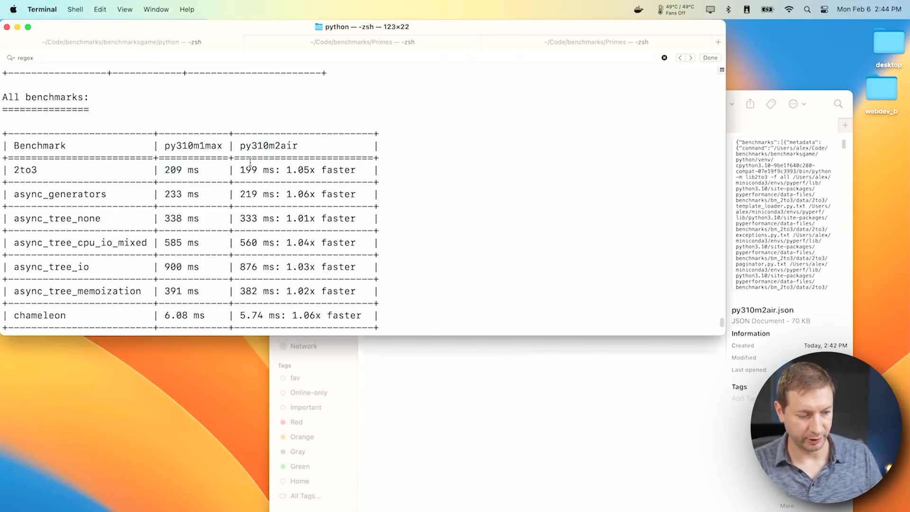
pyautogui.moveTo(287, 194)
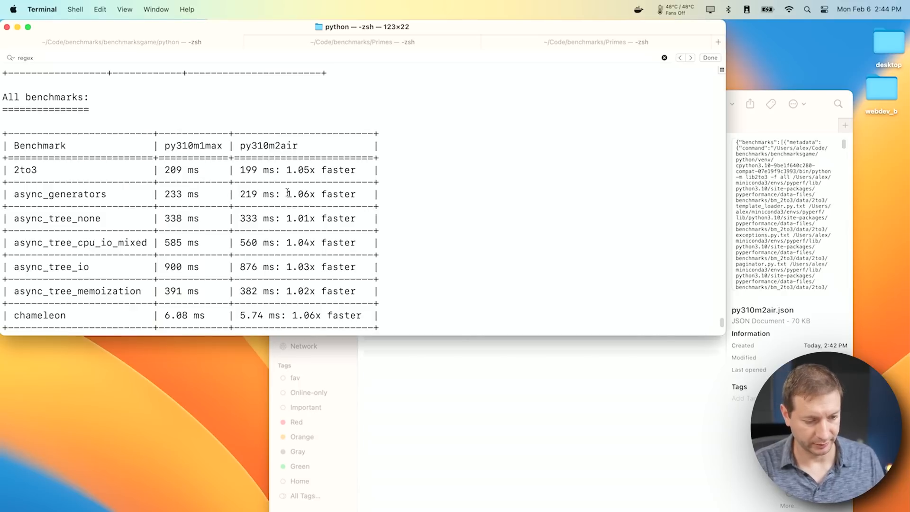
pyautogui.doubleClick(338, 193)
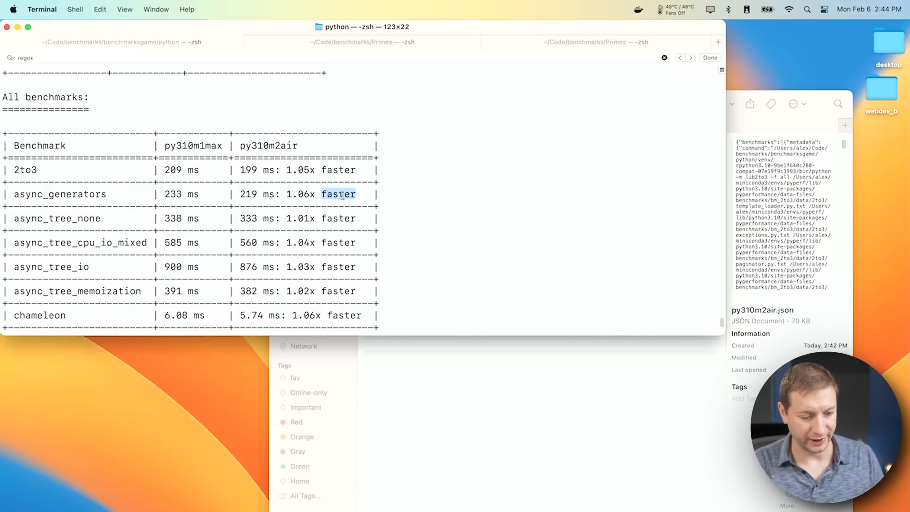
pyautogui.scroll(-3)
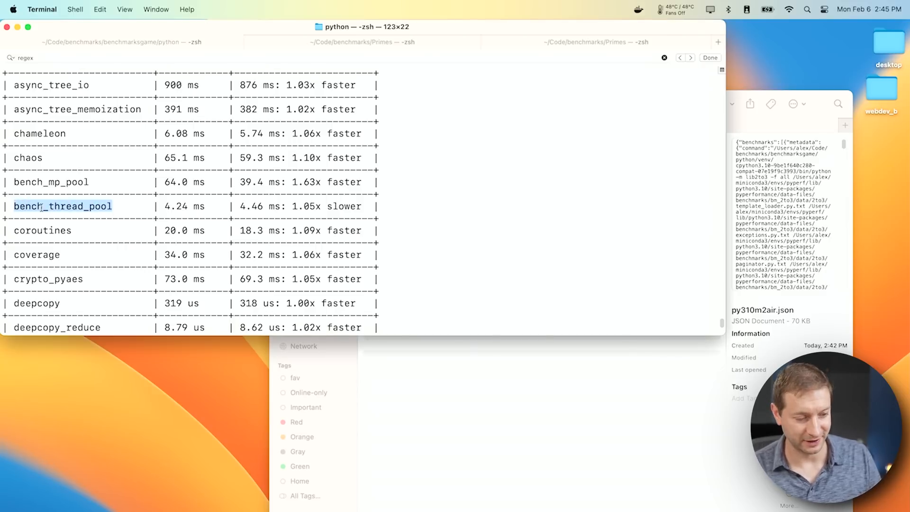
pyautogui.scroll(-3)
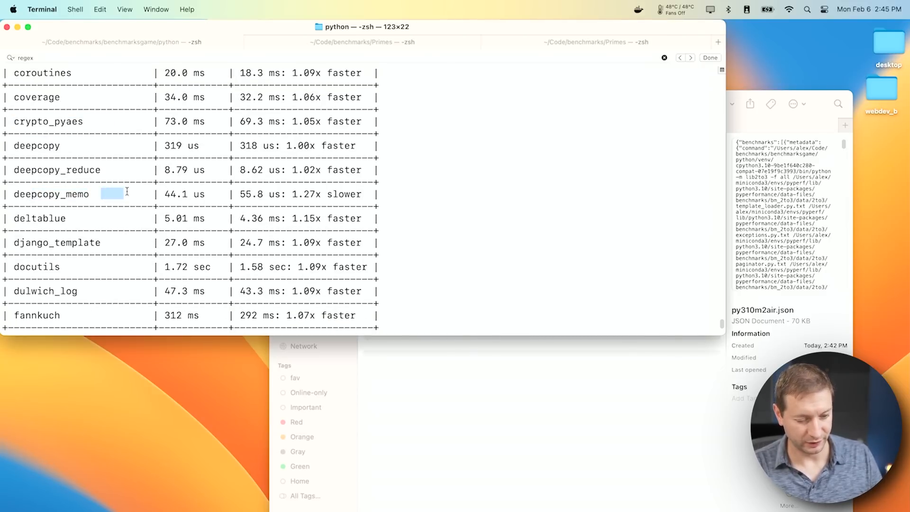
pyautogui.scroll(-3)
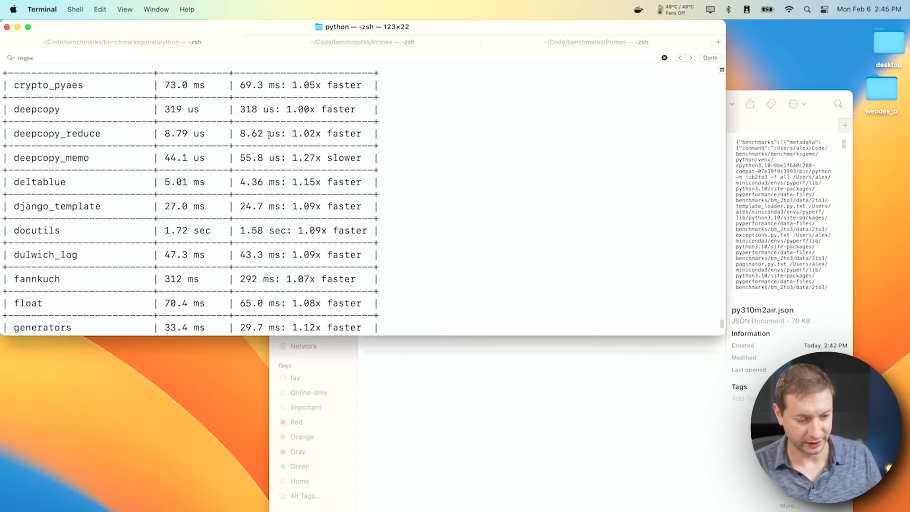
pyautogui.doubleClick(344, 157)
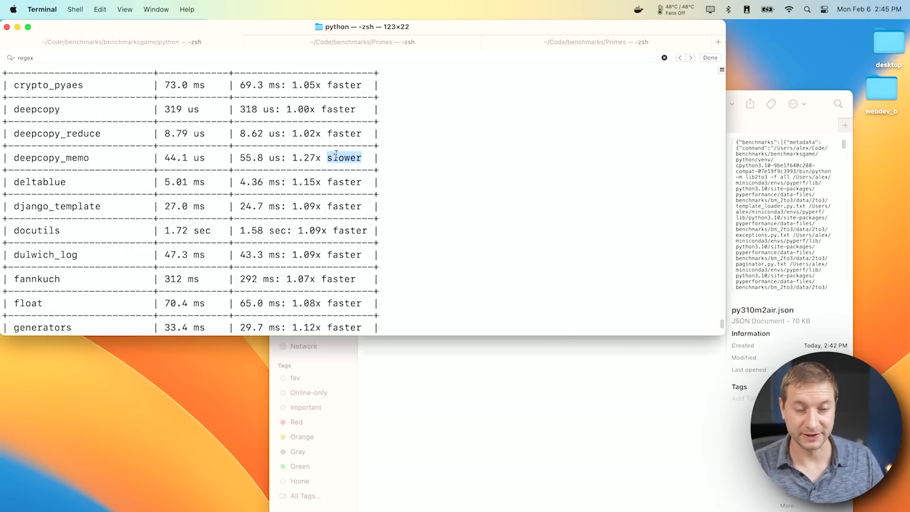
pyautogui.scroll(-3)
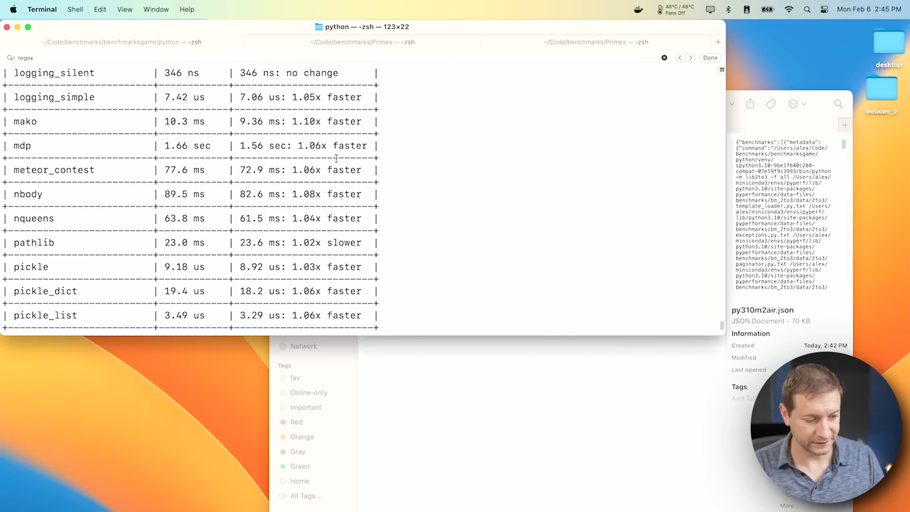
pyautogui.scroll(-3)
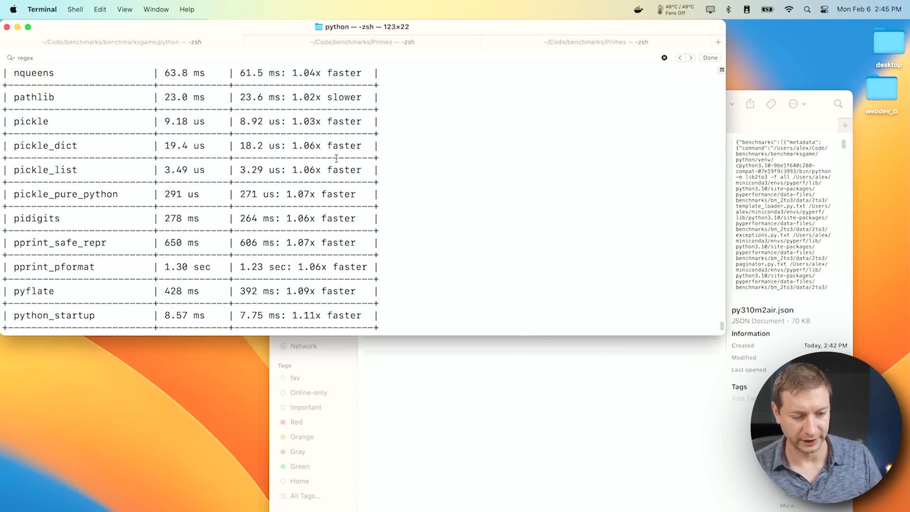
pyautogui.moveTo(286, 232)
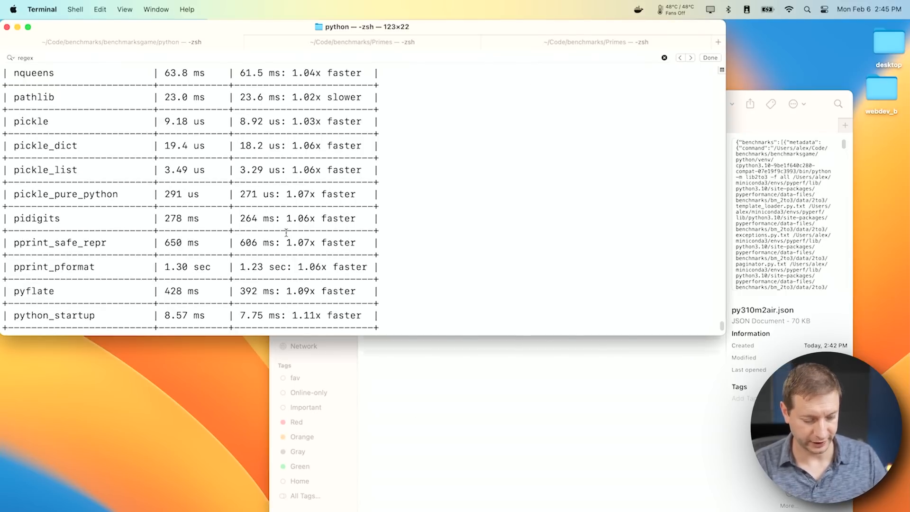
# Step: Search Terminal for regex_co and highlight the regex_compile timing row
pyautogui.write('_co')
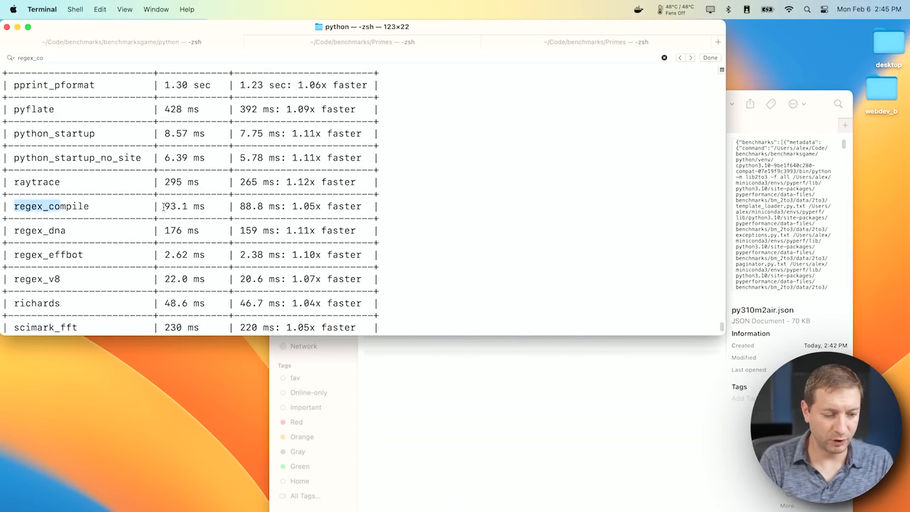
pyautogui.doubleClick(176, 206)
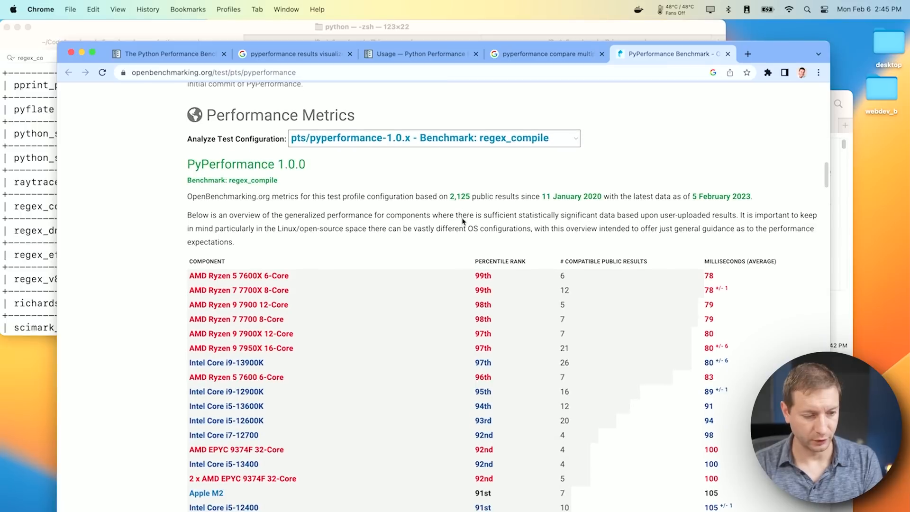
pyautogui.scroll(-3)
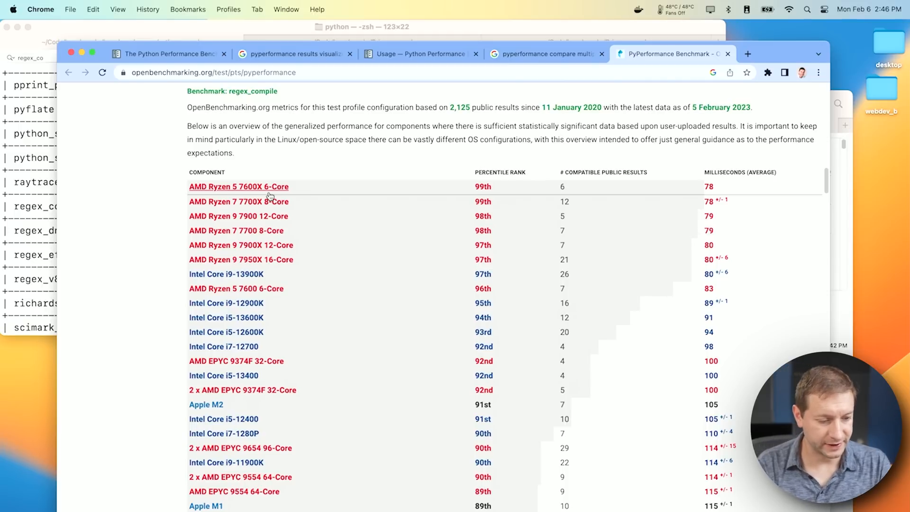
pyautogui.moveTo(729, 190)
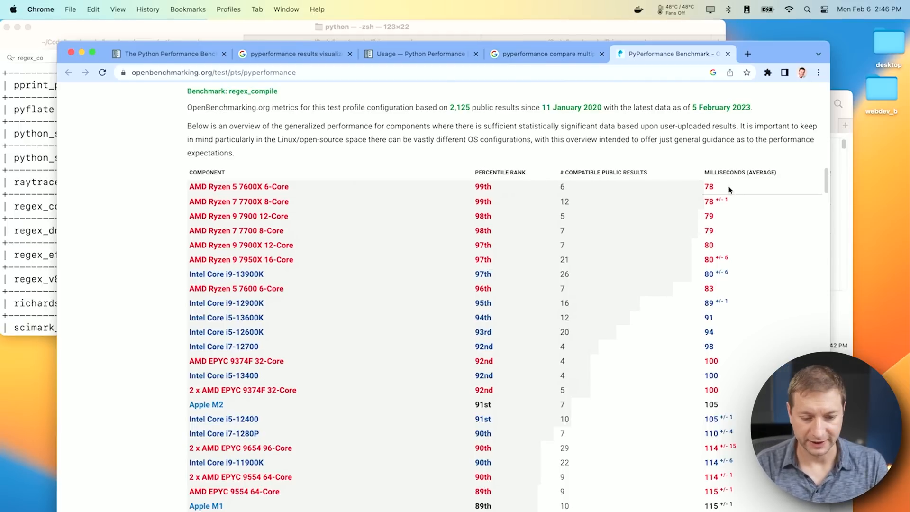
pyautogui.moveTo(724, 190)
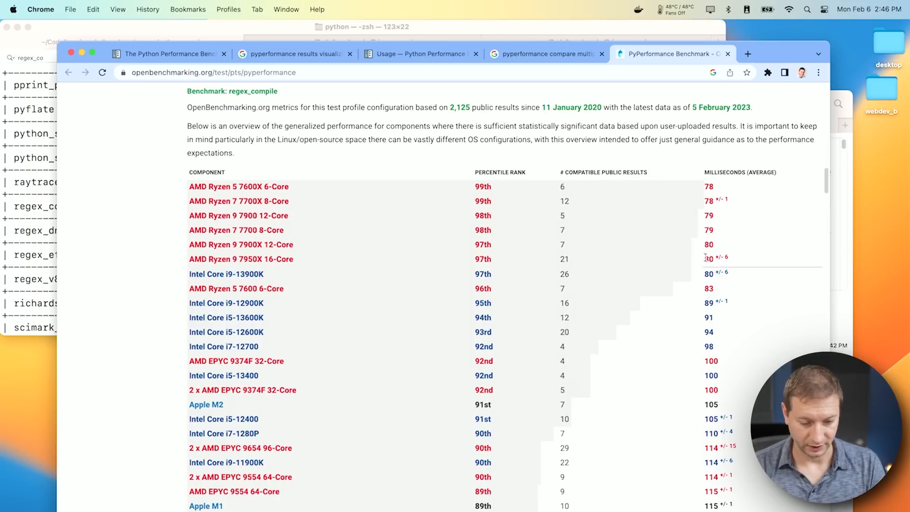
pyautogui.moveTo(207, 404)
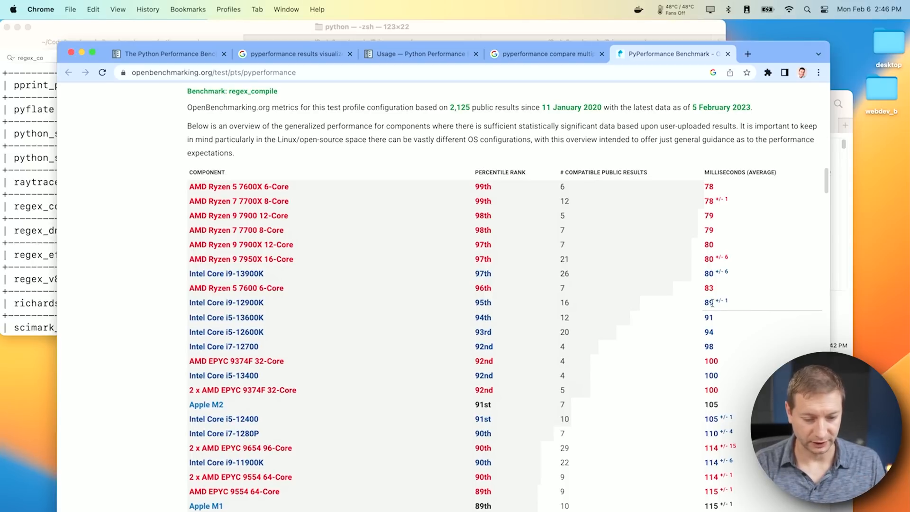
pyautogui.moveTo(226, 303)
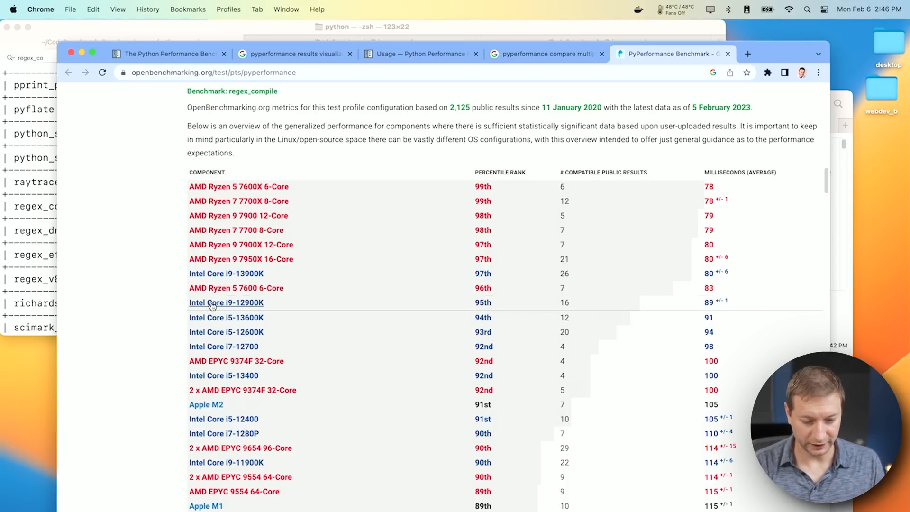
pyautogui.moveTo(225, 306)
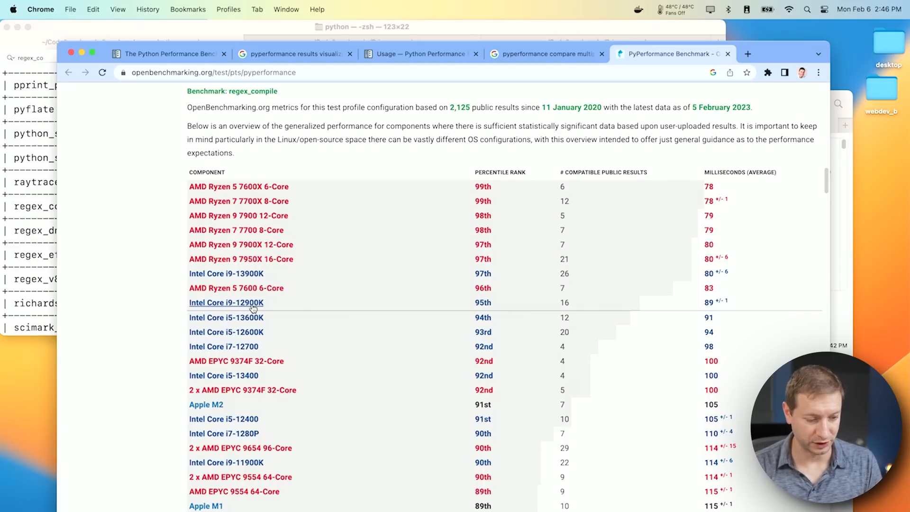
pyautogui.moveTo(366, 305)
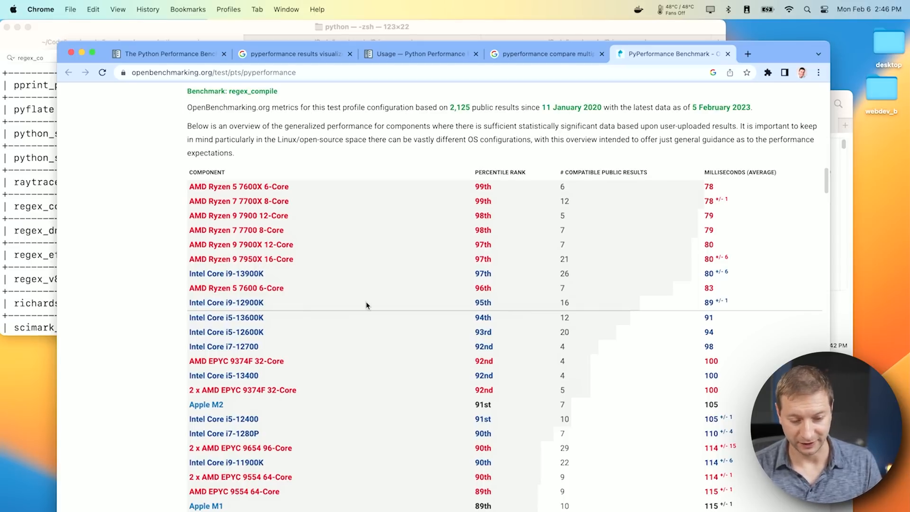